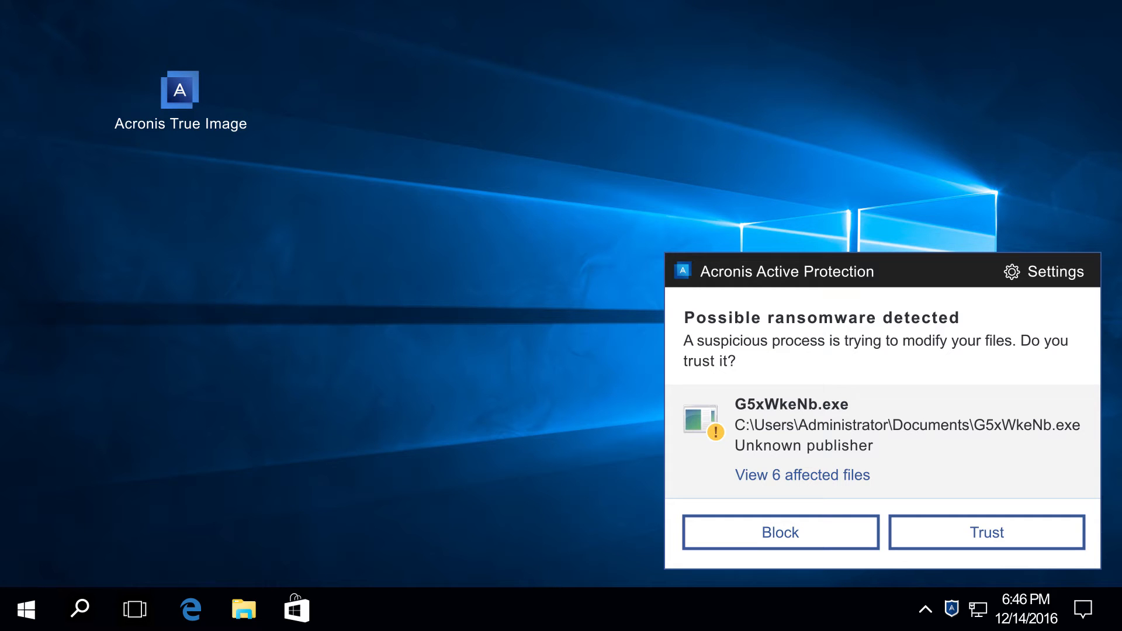
Review G5xWkeNb.exe's affected files, then trust the process and dismiss the confirmation
{"action": "left_click", "coordinate": [801, 474]}
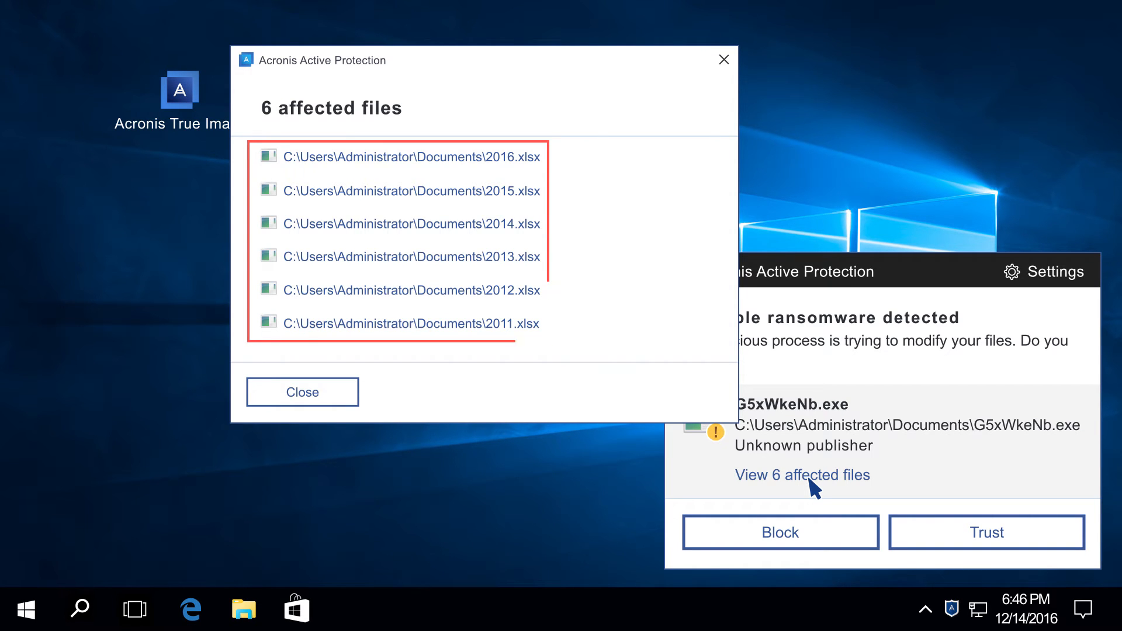
{"action": "left_click", "coordinate": [301, 392]}
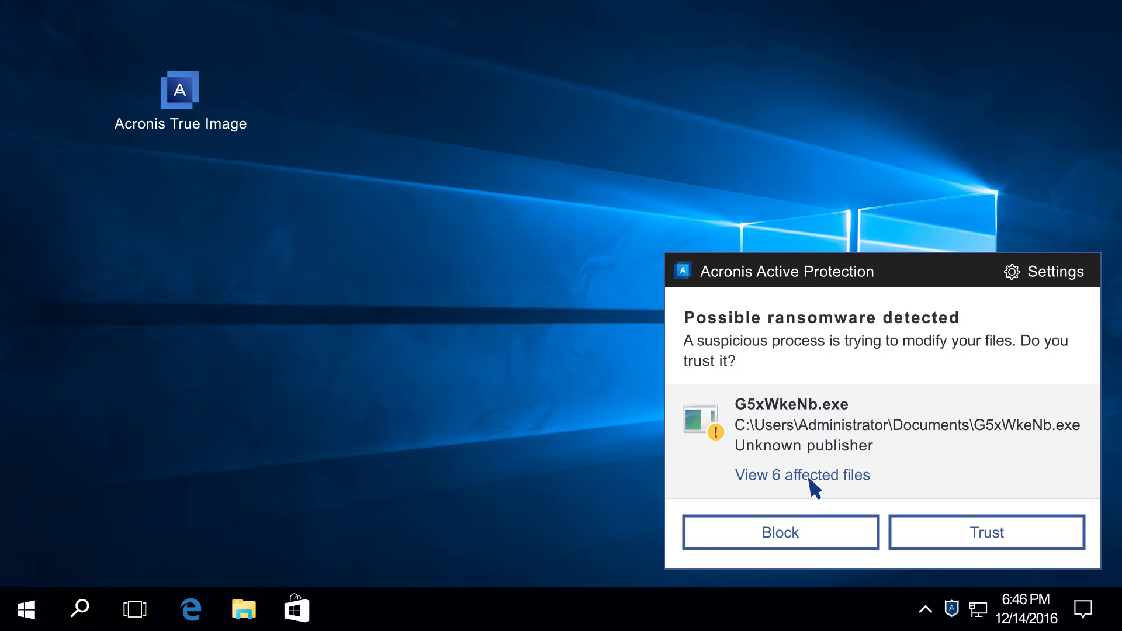
{"action": "left_click", "coordinate": [909, 425]}
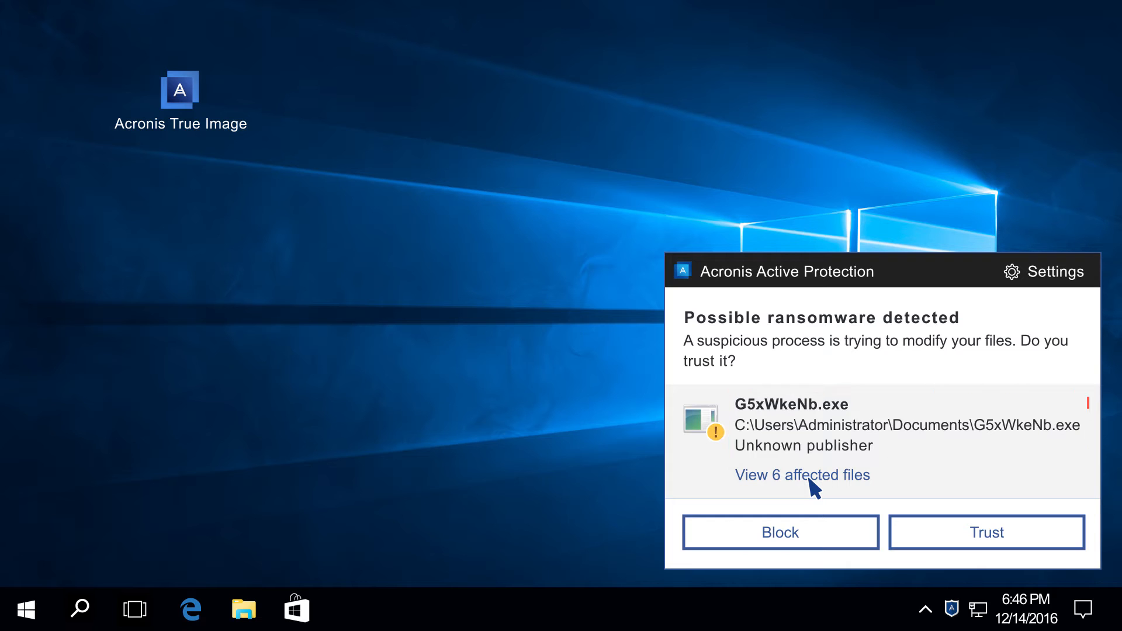
{"action": "mouse_move", "coordinate": [987, 532]}
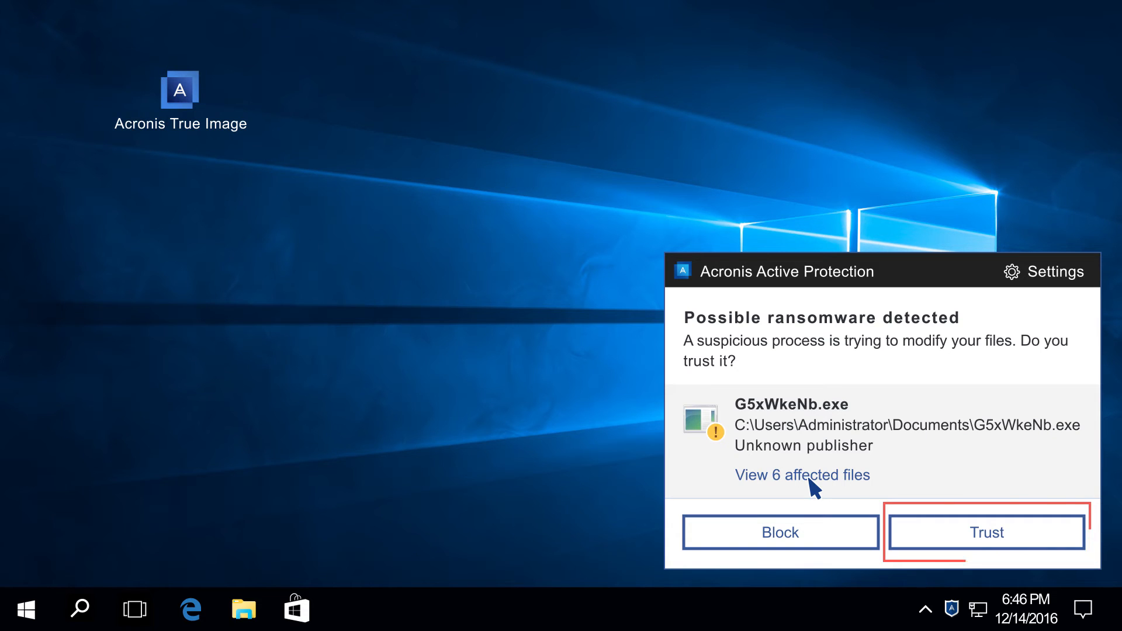
{"action": "left_click", "coordinate": [986, 532]}
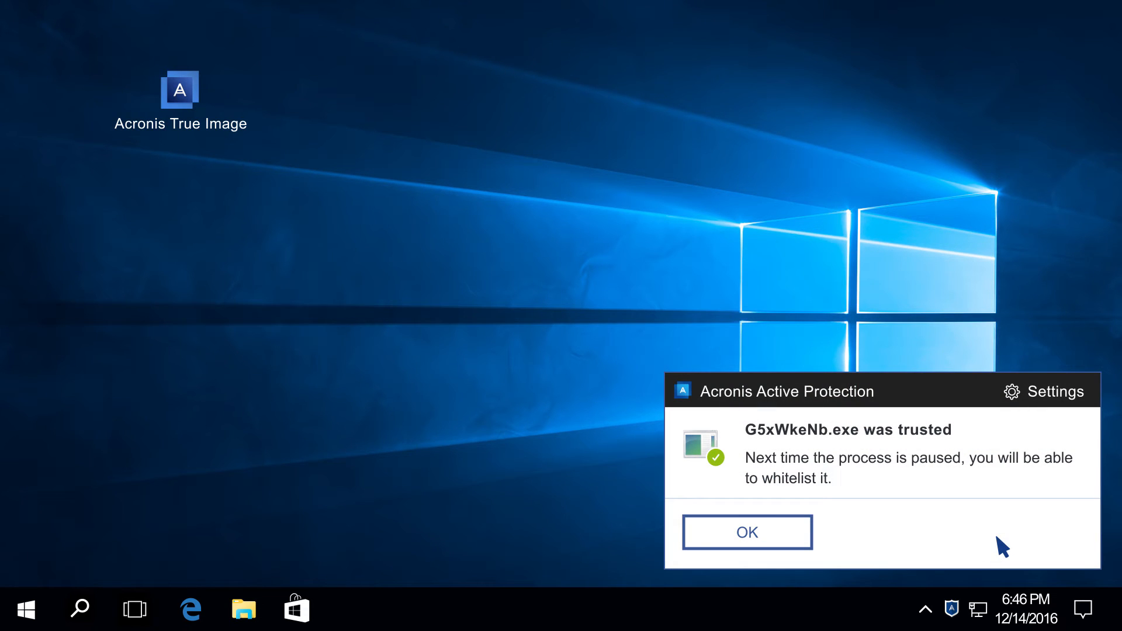
{"action": "left_click", "coordinate": [746, 532]}
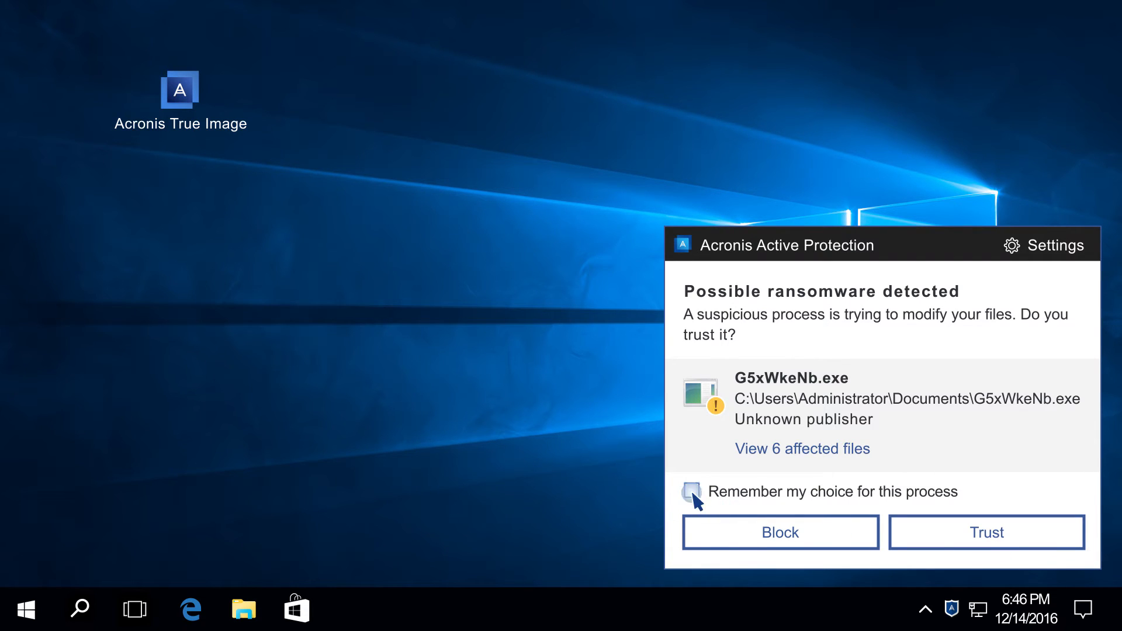
On the next alert, remember the choice, trust G5xWkeNb.exe, and dismiss the confirmation
{"action": "left_click", "coordinate": [691, 492]}
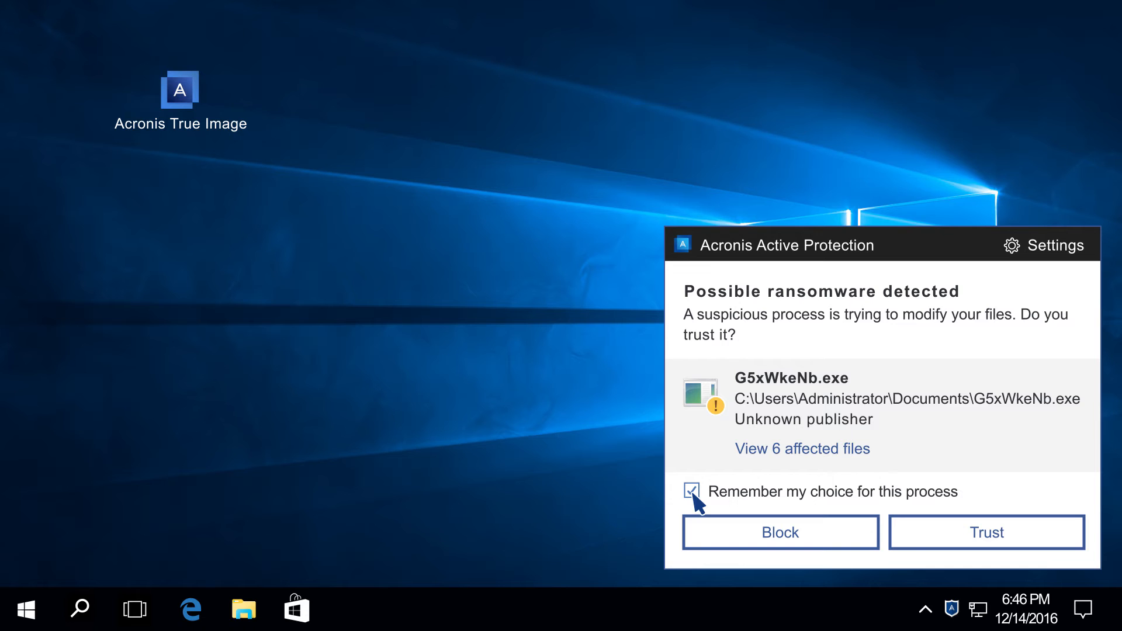
{"action": "left_click", "coordinate": [986, 531]}
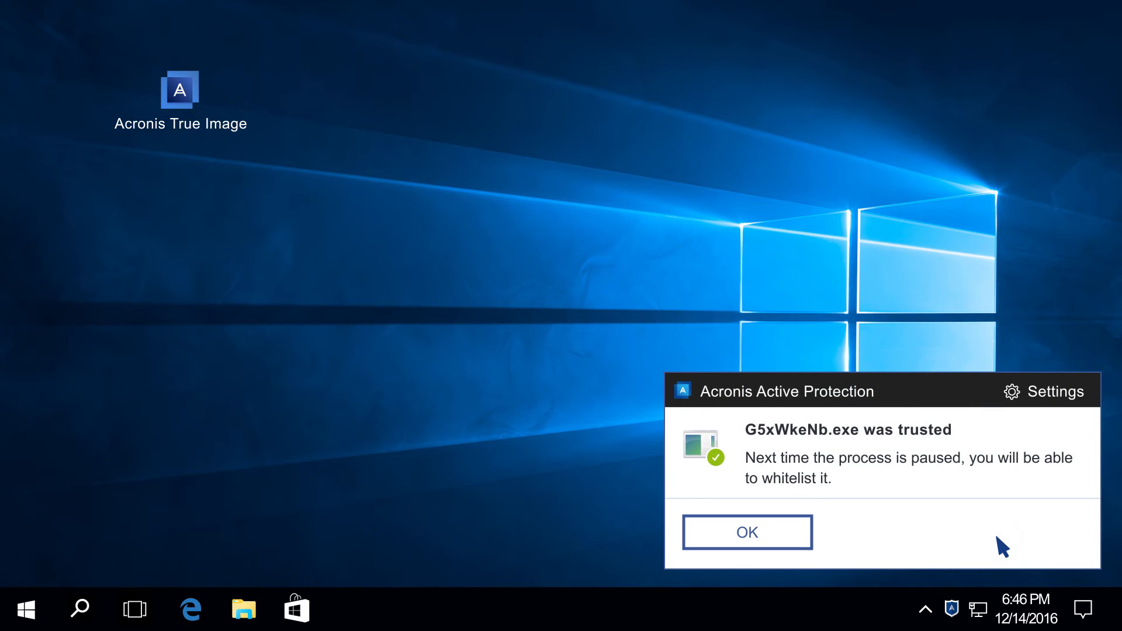
{"action": "left_click", "coordinate": [746, 532]}
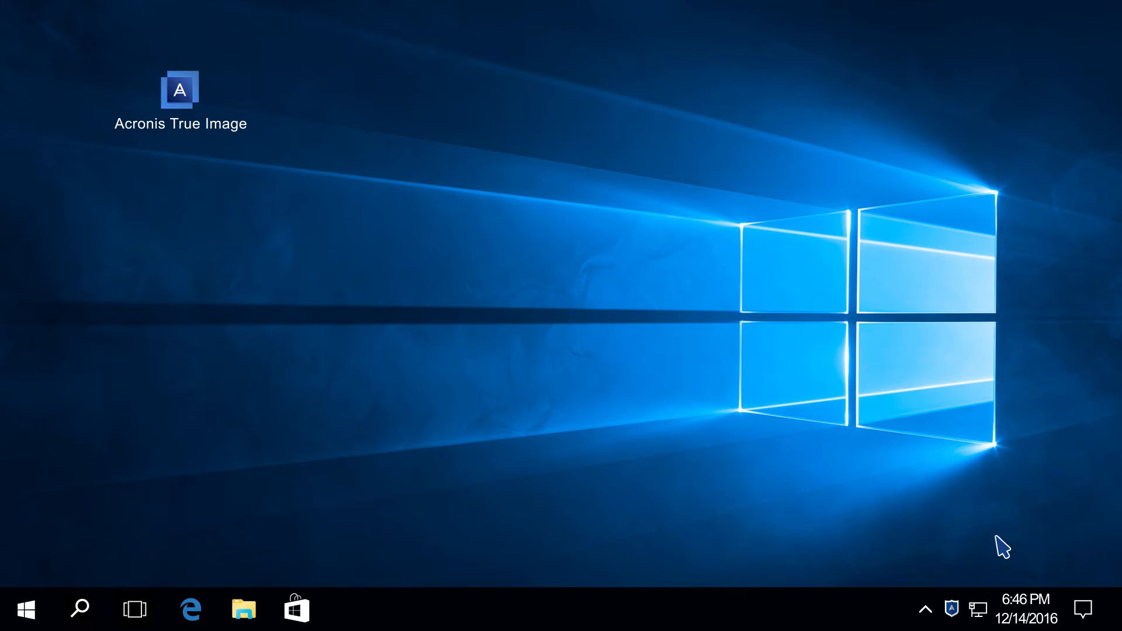
{"action": "right_click", "coordinate": [952, 609]}
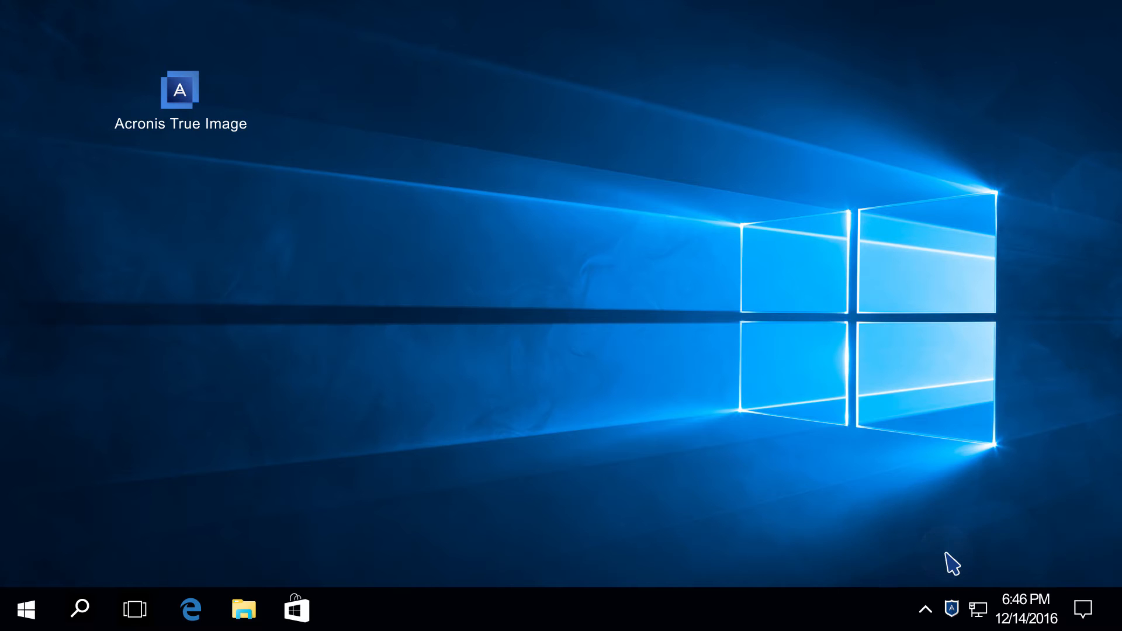
Launch True Image and view the Settings permission list showing G5xWkeNb.exe as trusted
{"action": "double_click", "coordinate": [179, 88]}
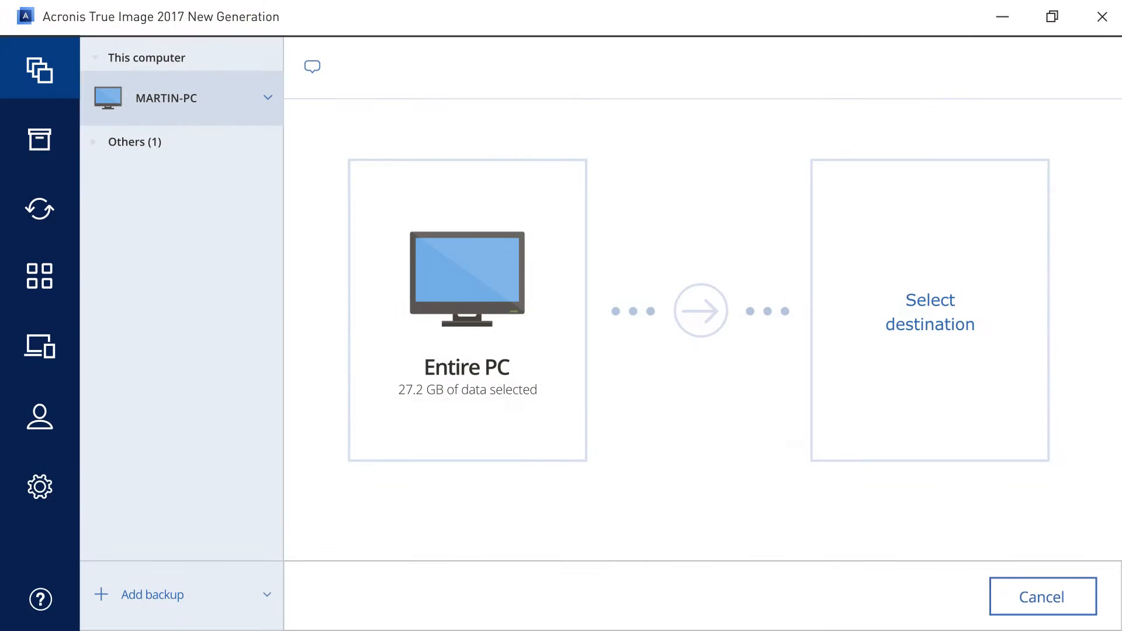
{"action": "left_click", "coordinate": [39, 487]}
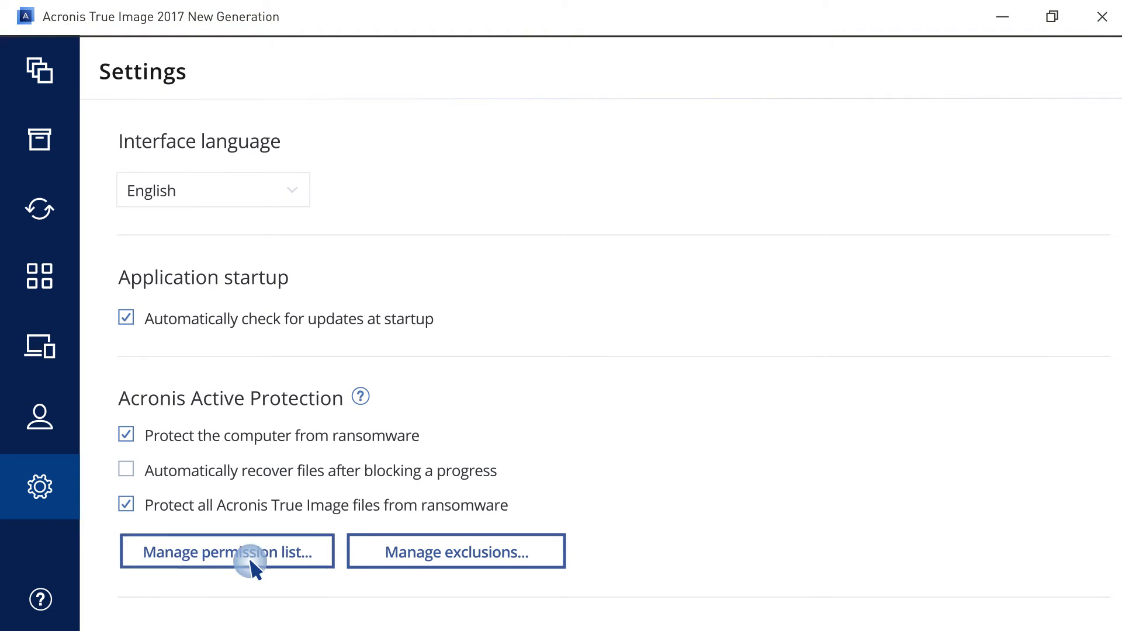
{"action": "left_click", "coordinate": [226, 551]}
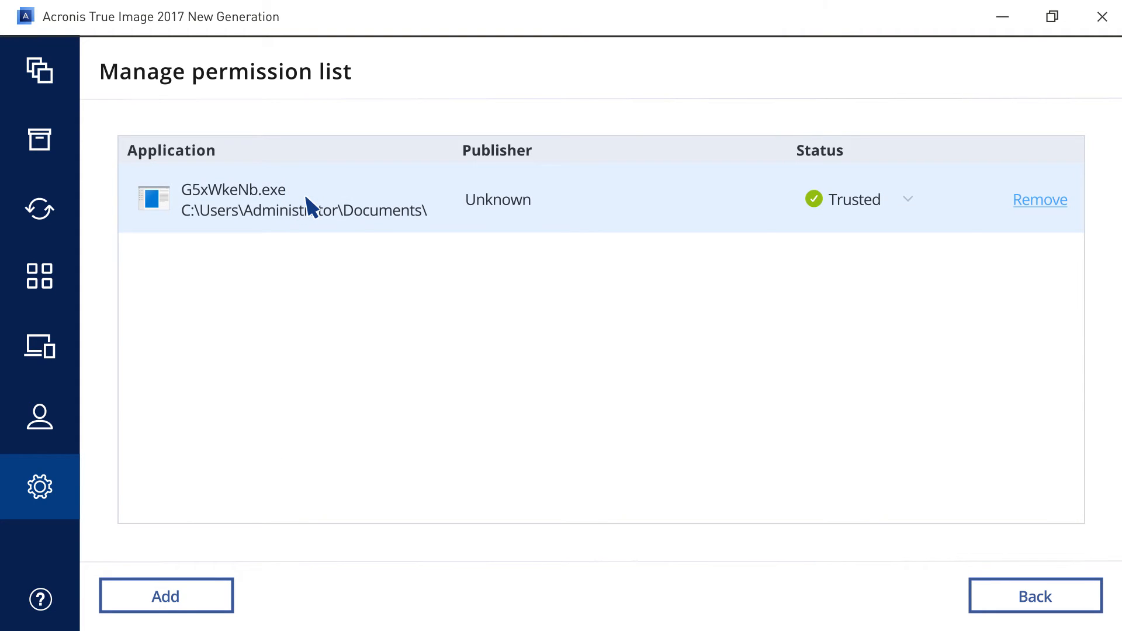
{"action": "left_click", "coordinate": [1038, 198]}
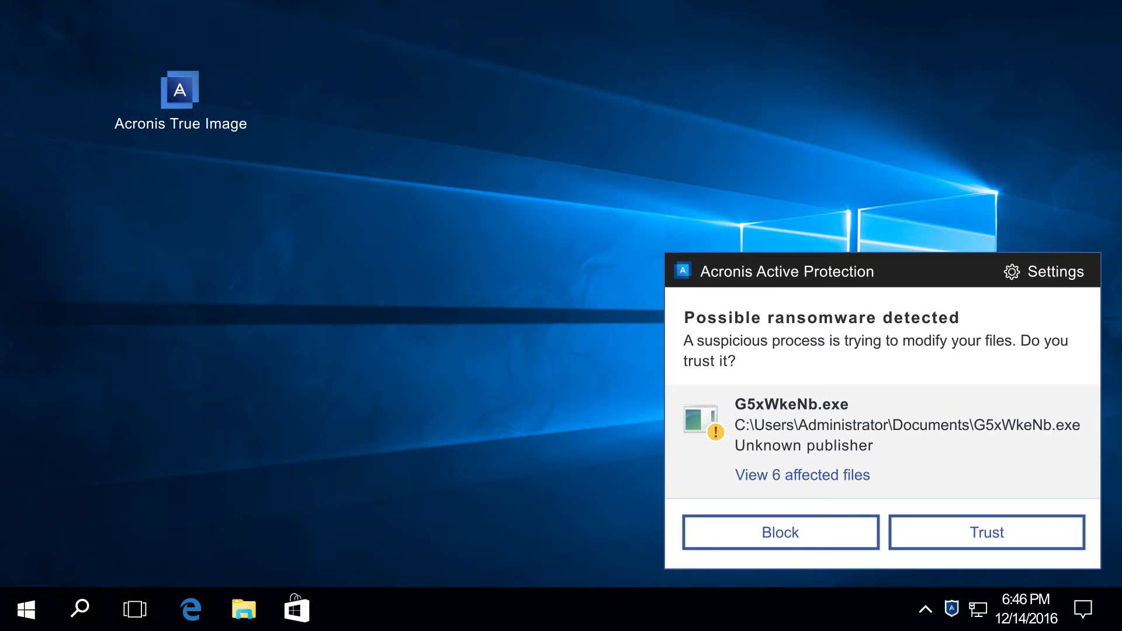
{"action": "mouse_move", "coordinate": [779, 532]}
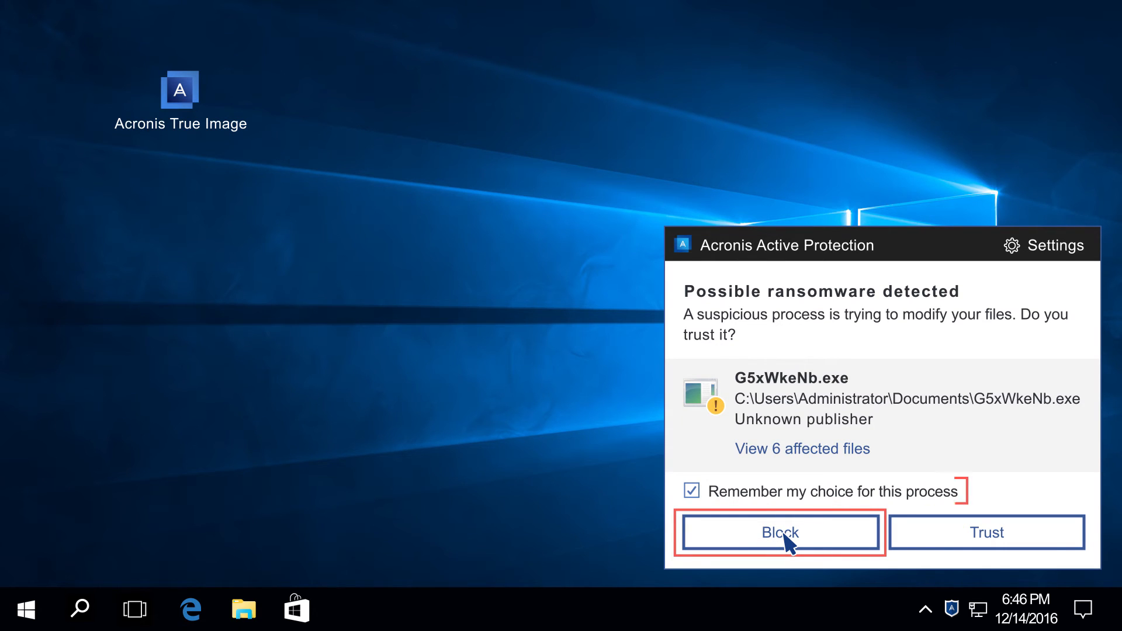
Block G5xWkeNb.exe from the ransomware alert, with the choice remembered
{"action": "left_click", "coordinate": [779, 532]}
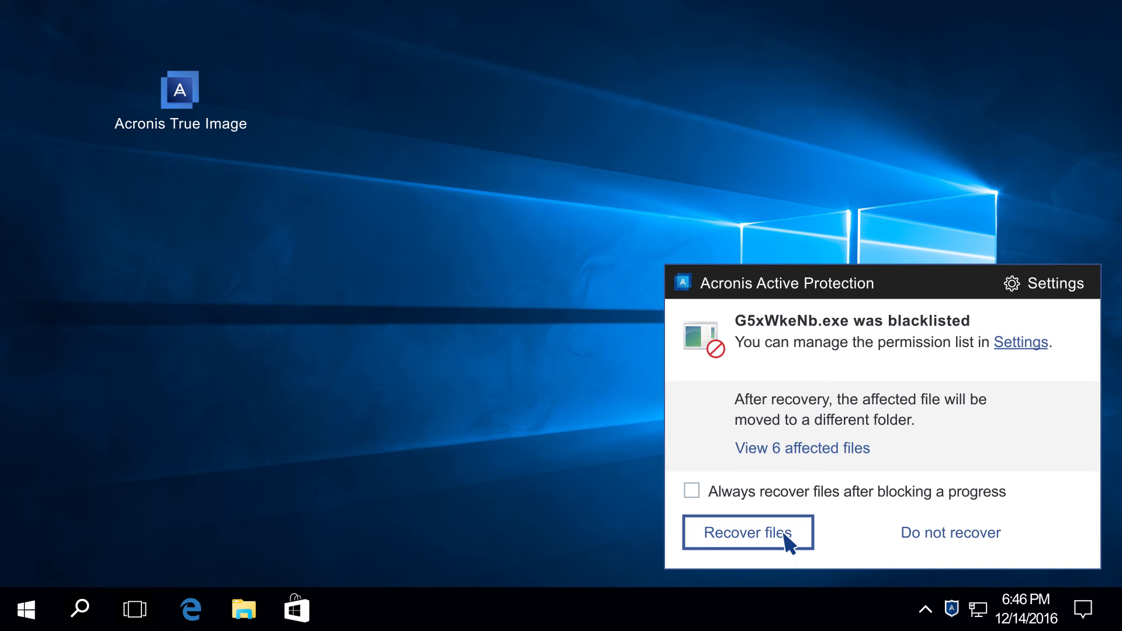
Recover the files affected by the blocked process and toggle 'Always recover files after blocking'
{"action": "left_click", "coordinate": [747, 532]}
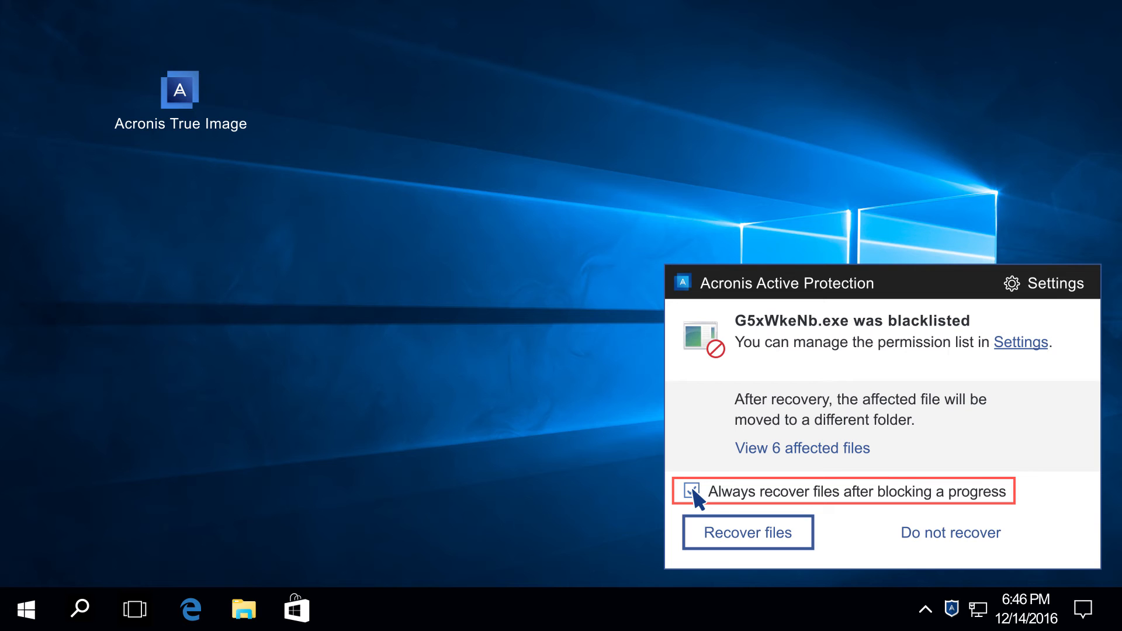
{"action": "left_click", "coordinate": [1051, 282]}
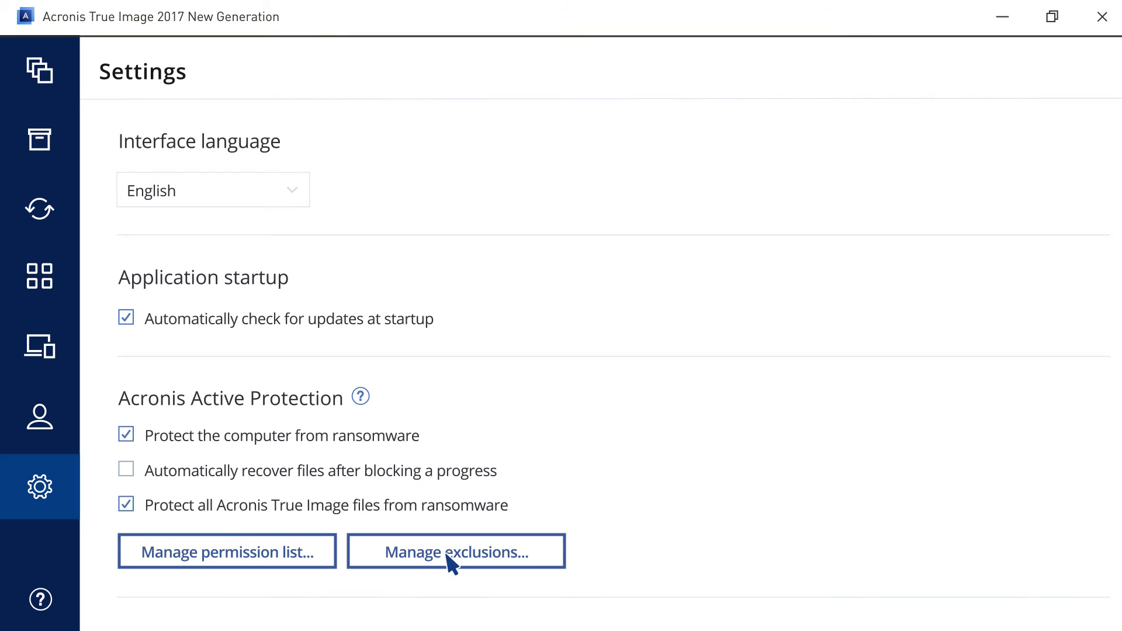
Turn off Active Protection from the tray shield and untick 'Protect the computer from ransomware'
{"action": "left_click", "coordinate": [456, 551]}
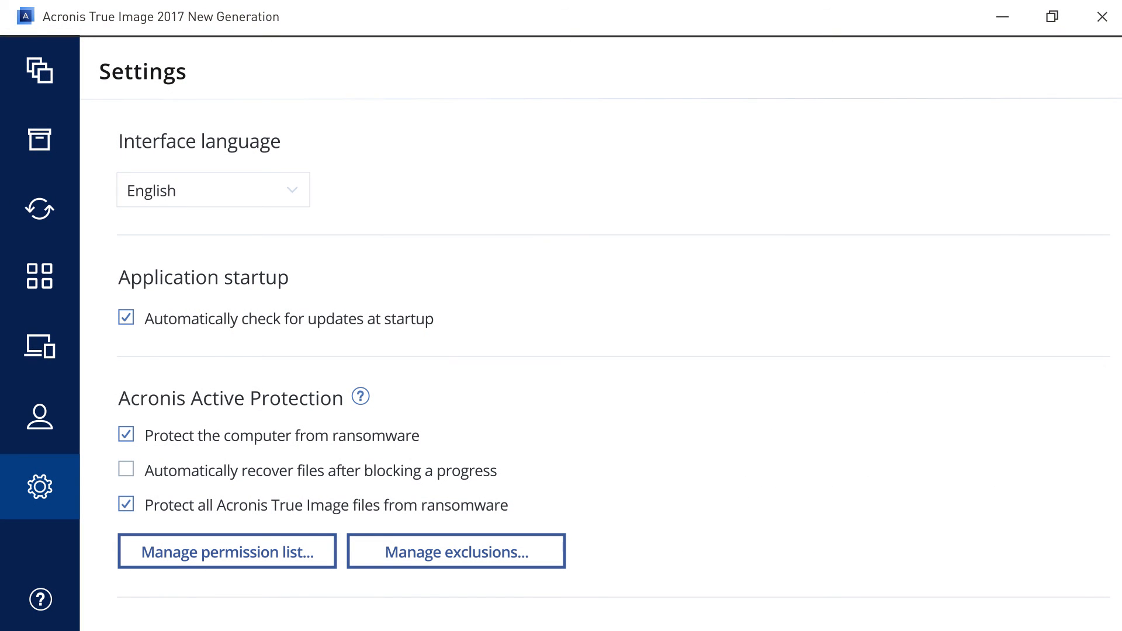
{"action": "left_click", "coordinate": [126, 504]}
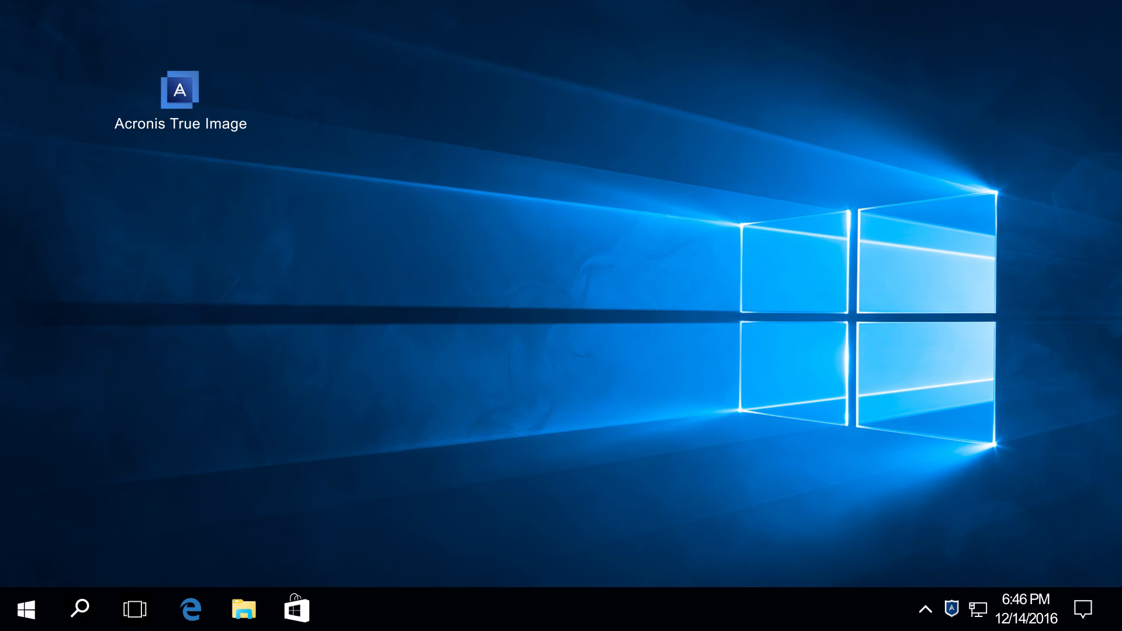
{"action": "right_click", "coordinate": [952, 609]}
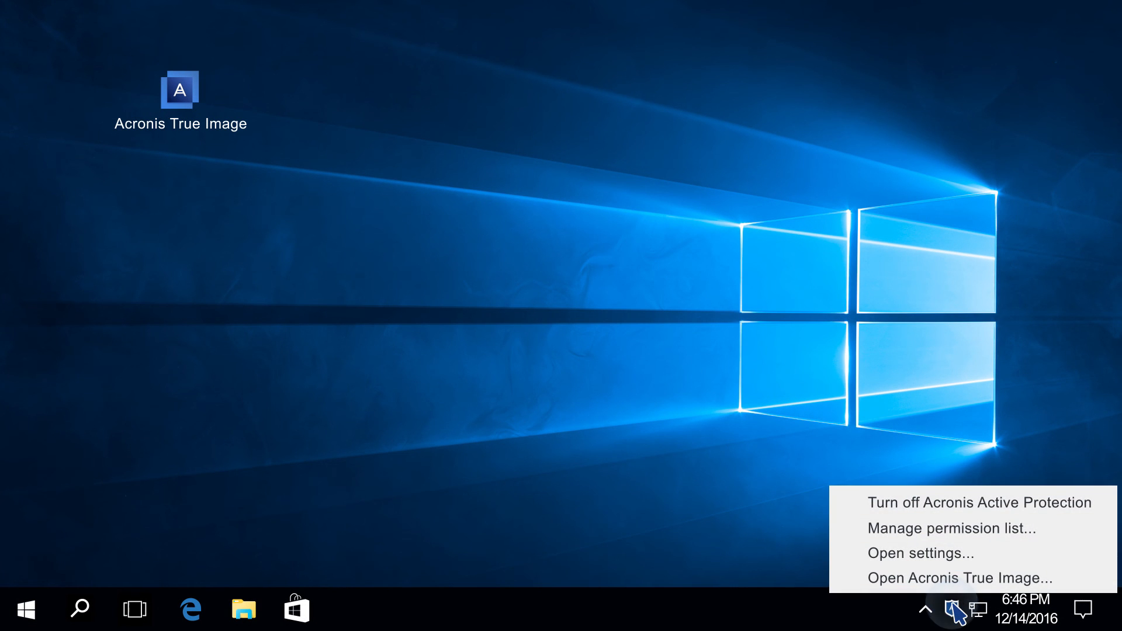
{"action": "mouse_move", "coordinate": [957, 577]}
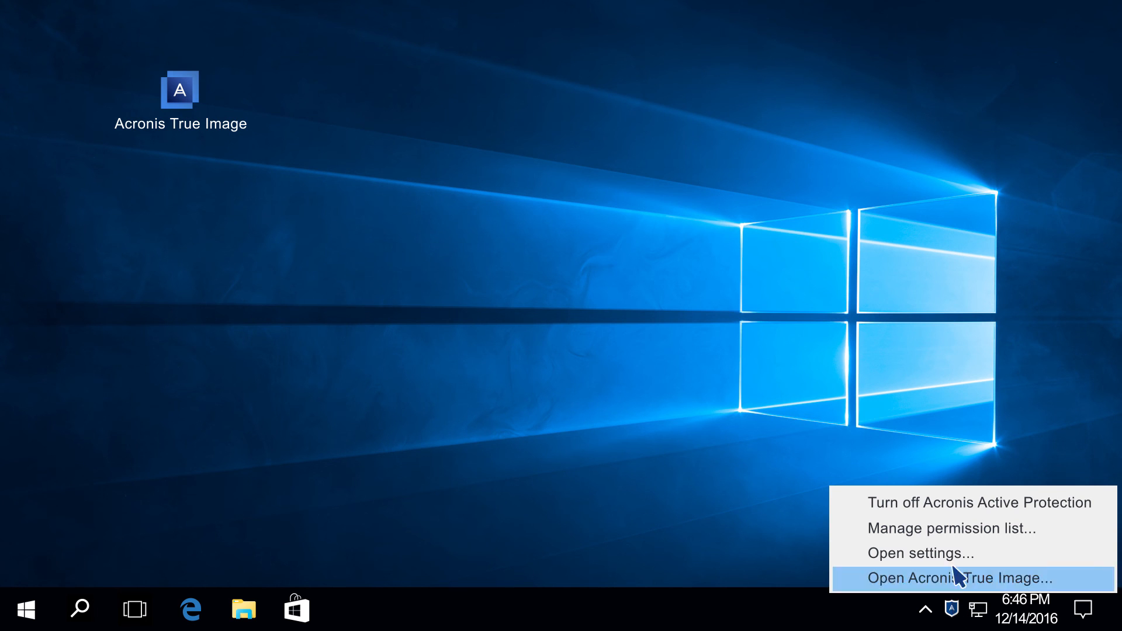
{"action": "left_click", "coordinate": [981, 501]}
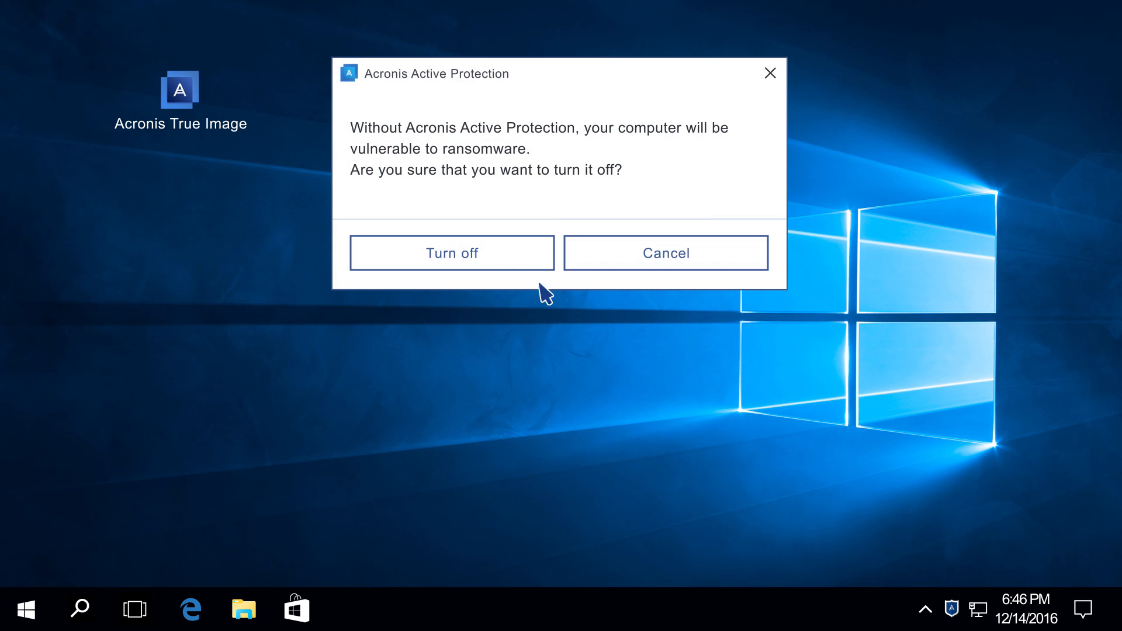
{"action": "left_click", "coordinate": [665, 253]}
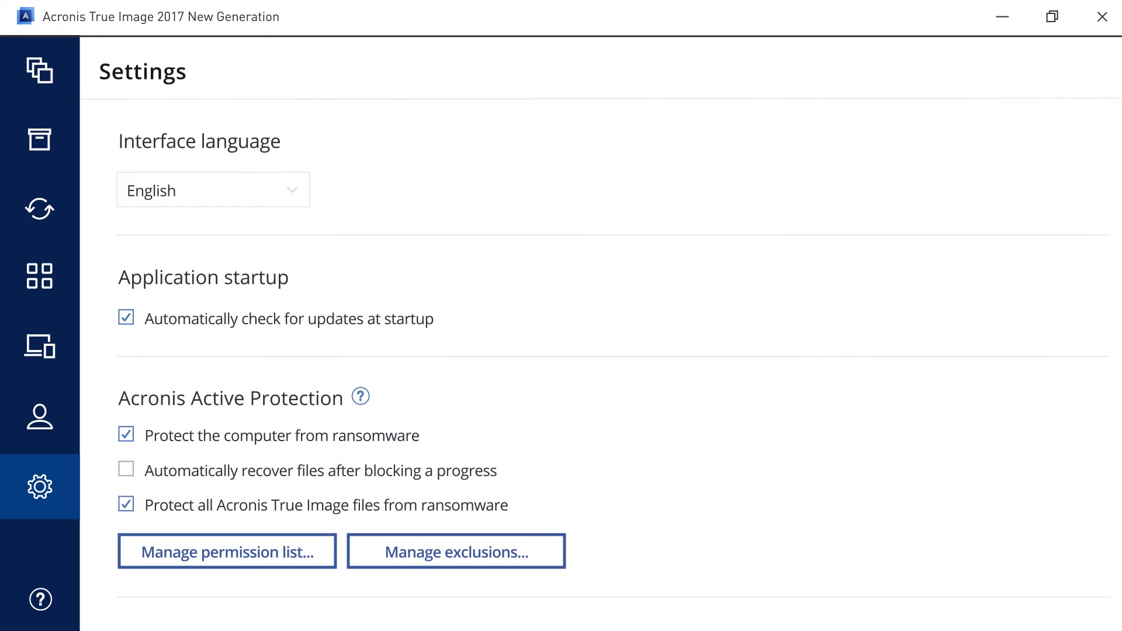
{"action": "left_click", "coordinate": [126, 435]}
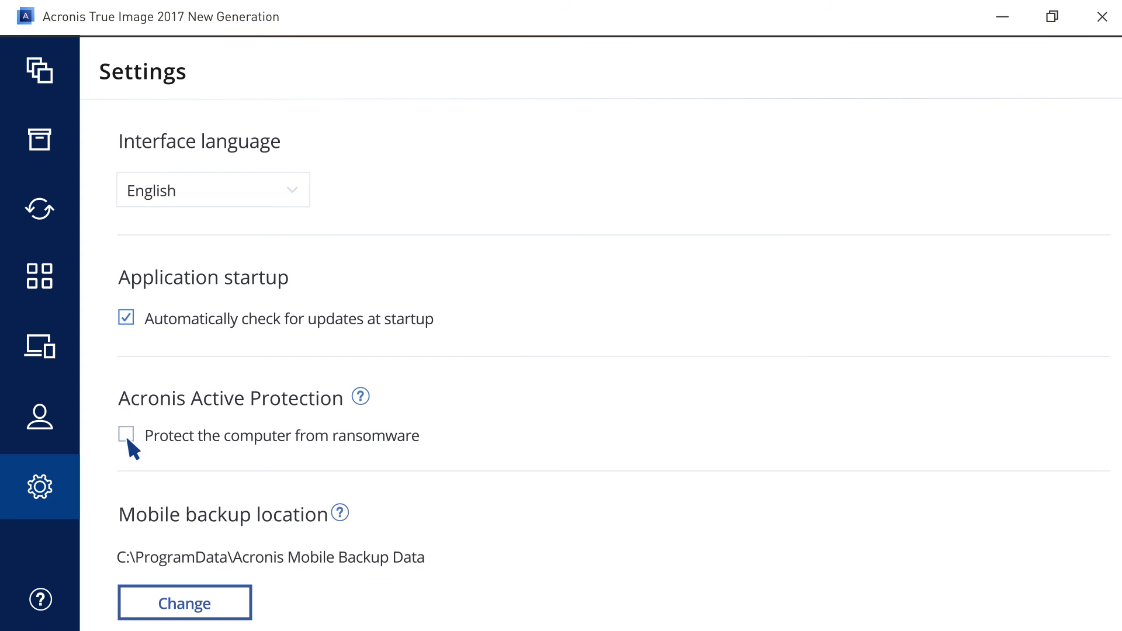